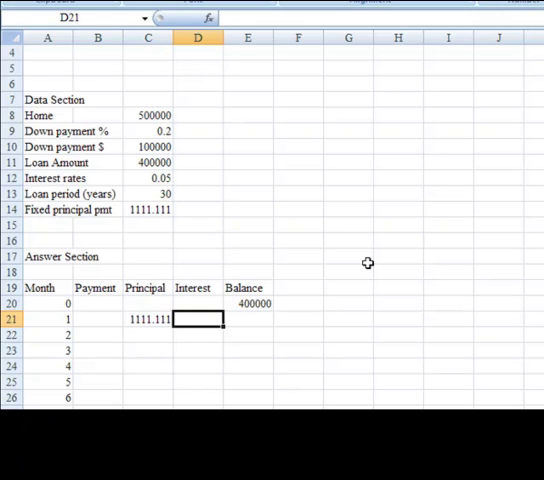
- Enter =E20*($C$12/12) in D21 so month 1 interest shows 1666.667
type("=E20")
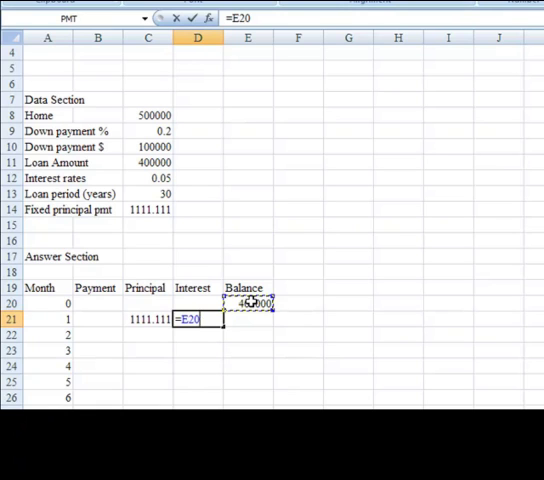
type("*")
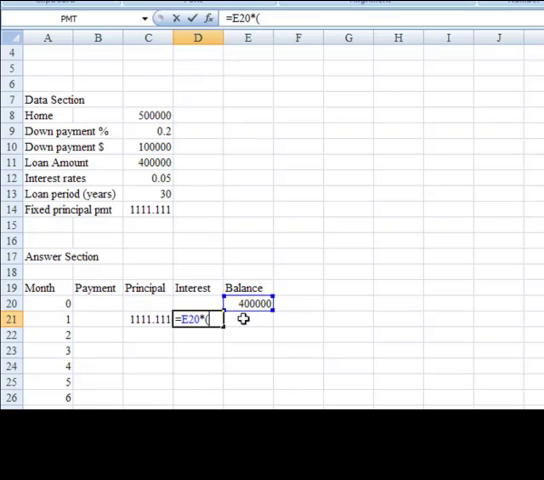
mouse_move(239, 343)
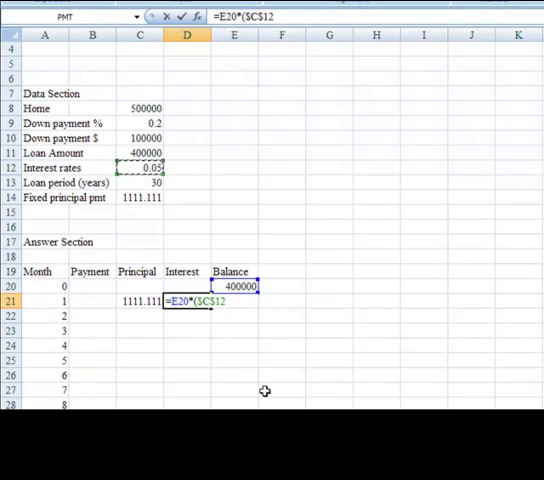
mouse_move(263, 371)
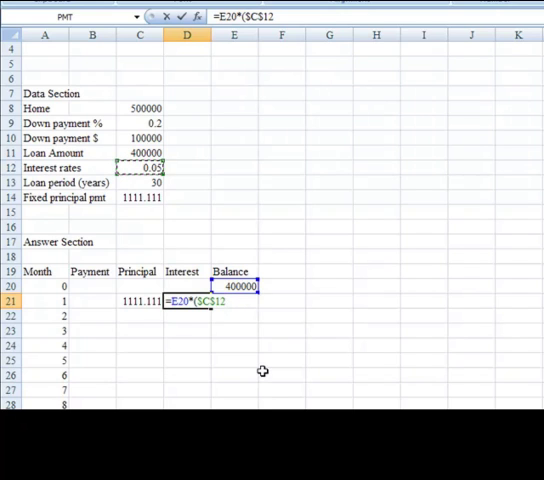
type("/")
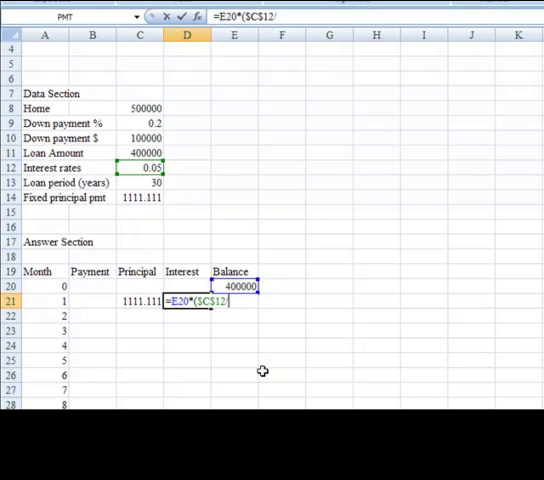
type("12)")
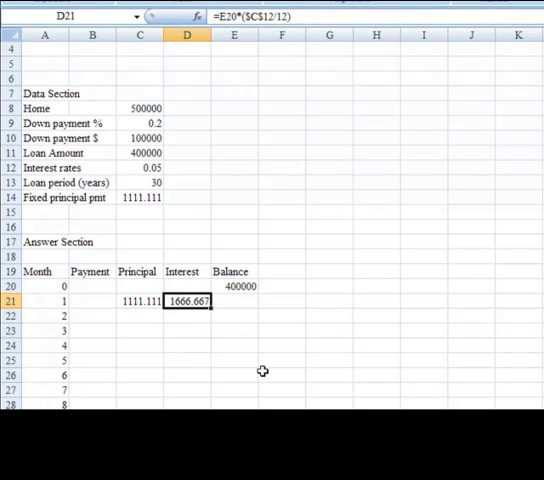
left_click(138, 301)
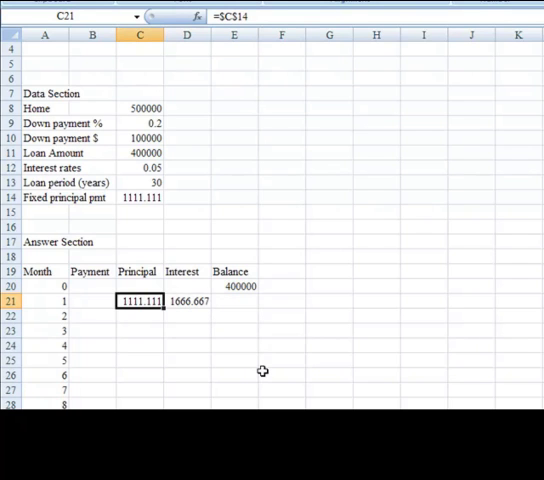
- Enter =SUM(C21:D21) in B21 for a month 1 payment of 2777.778
left_click(92, 301)
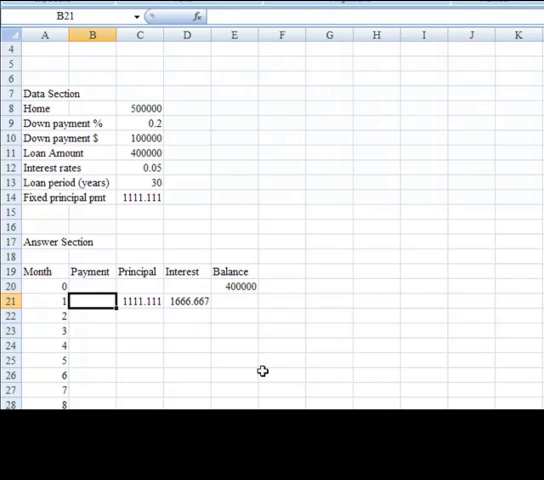
type("=sum")
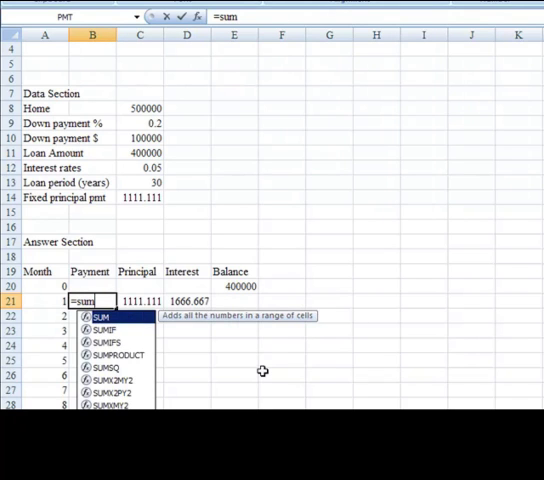
type("(")
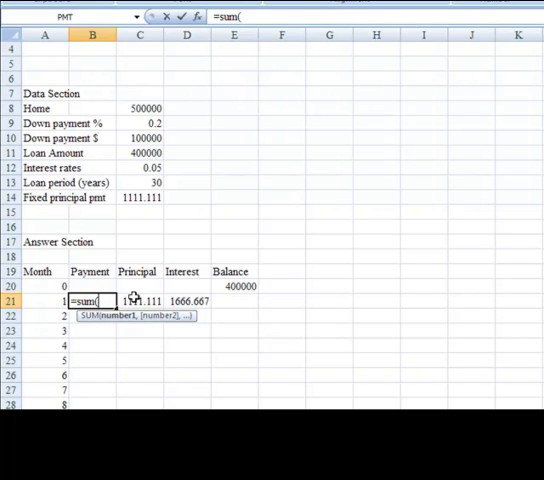
left_click(138, 301)
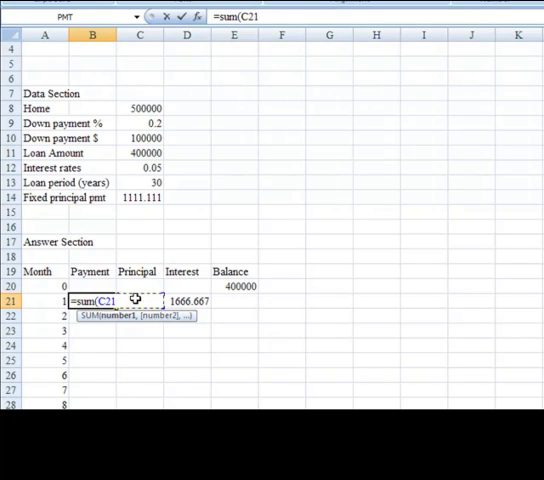
left_click_drag(138, 301, 186, 301)
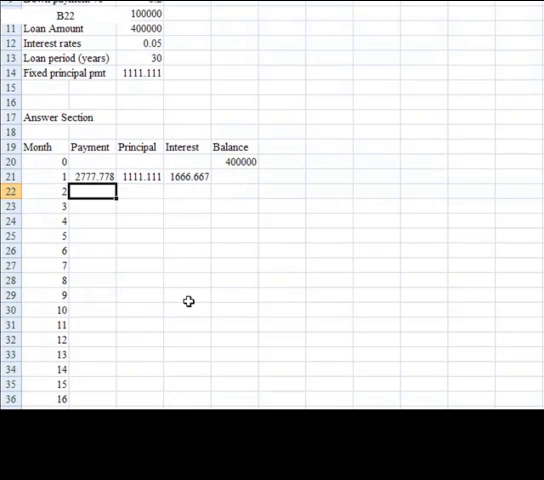
scroll("up", 3)
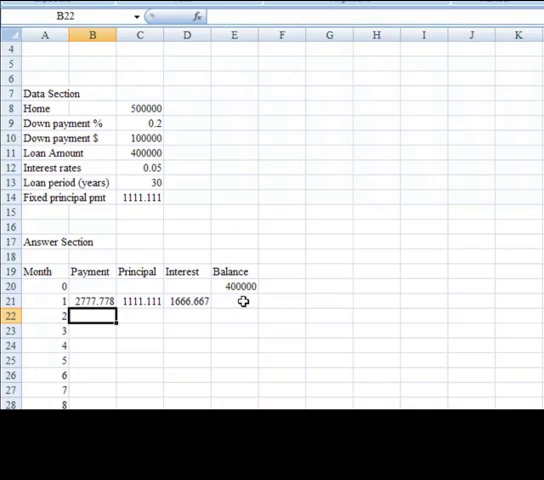
left_click(233, 301)
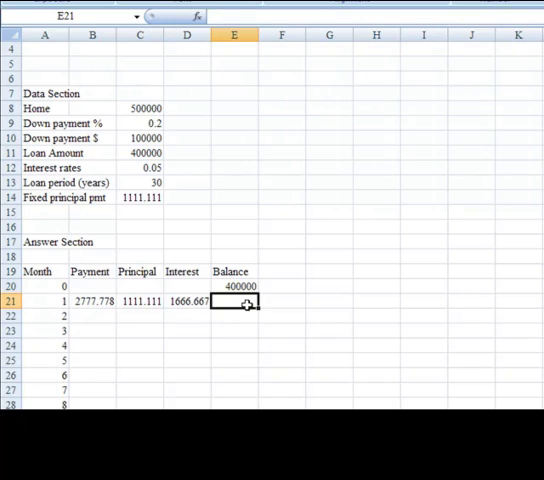
- Enter =E20-C21 in E21 so the month 1 balance reads 398888.9
type("=E20")
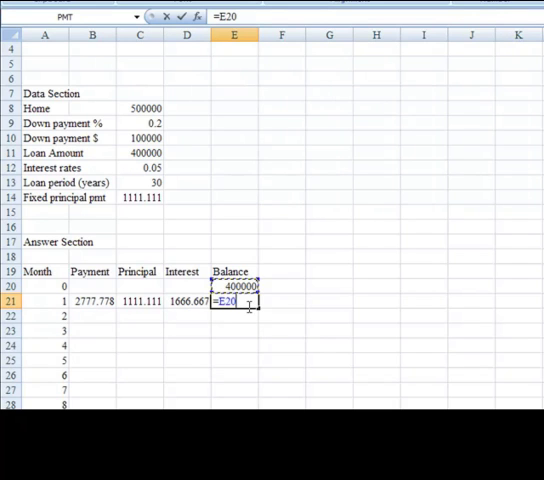
type("-")
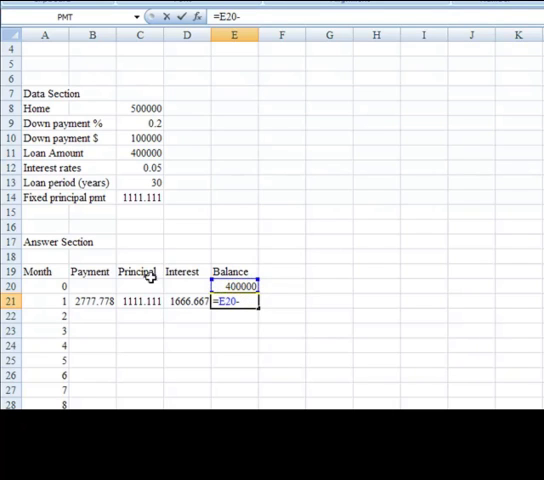
left_click(139, 301)
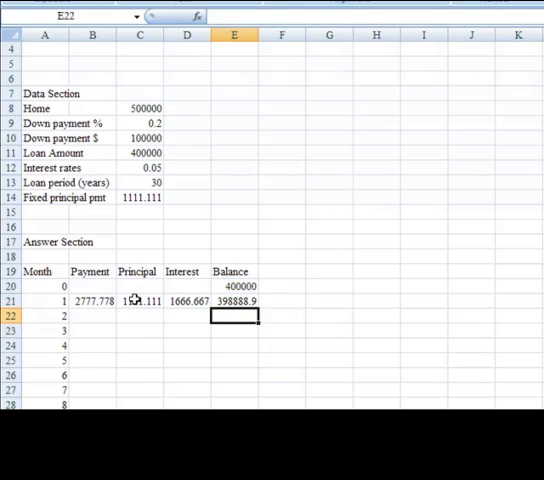
left_click(234, 301)
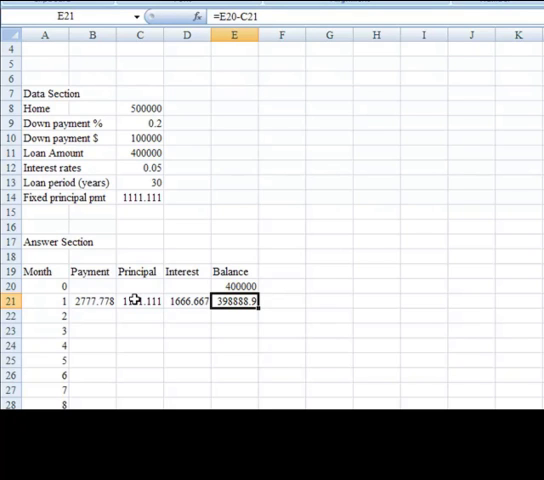
left_click(92, 300)
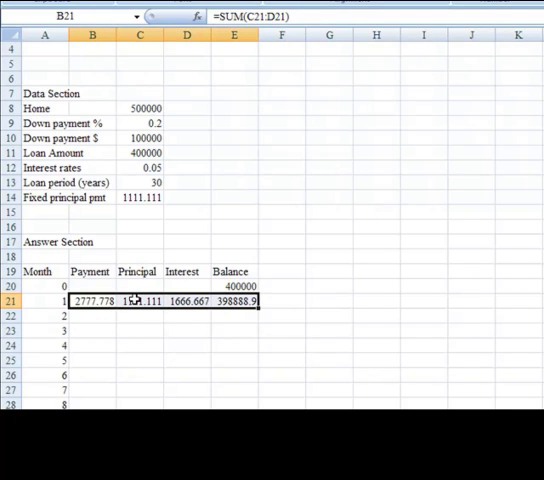
left_click(92, 300)
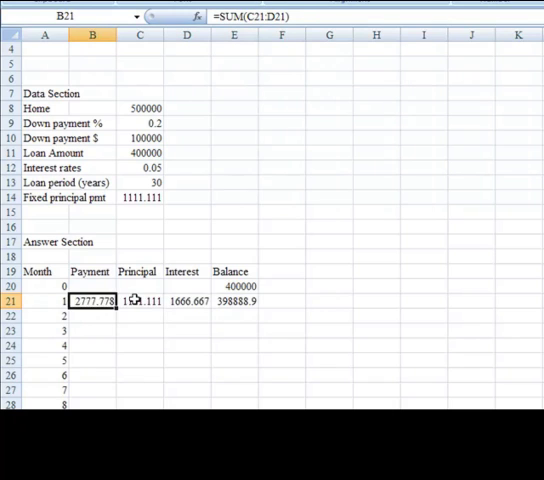
double_click(91, 301)
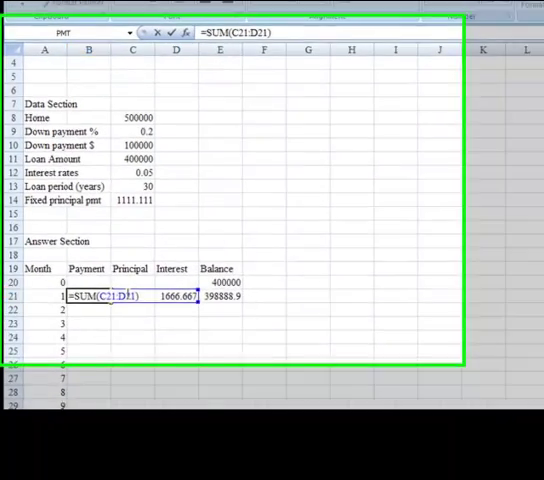
key("Enter")
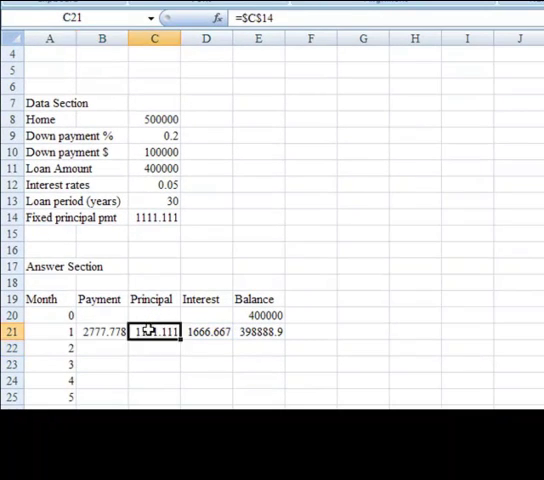
double_click(153, 331)
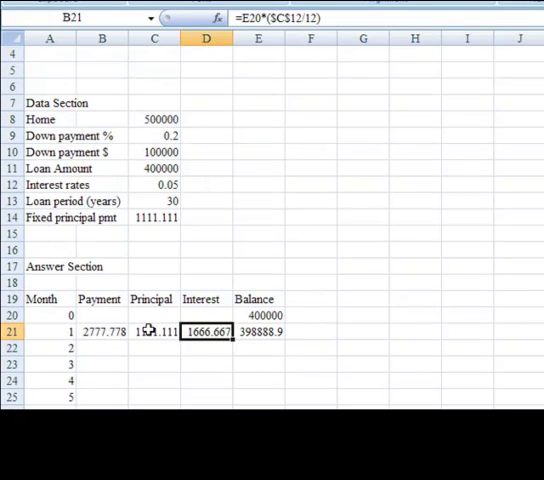
left_click(101, 331)
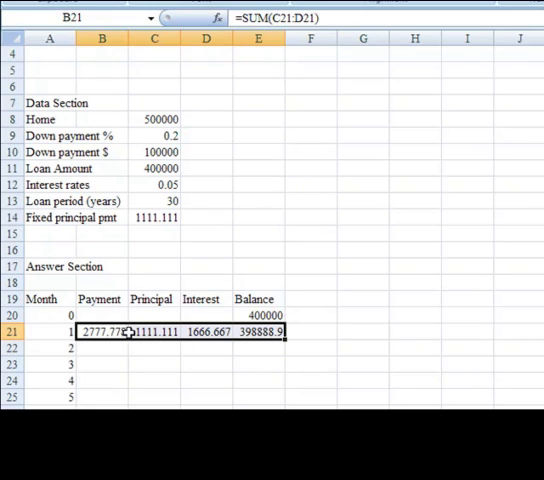
mouse_move(283, 366)
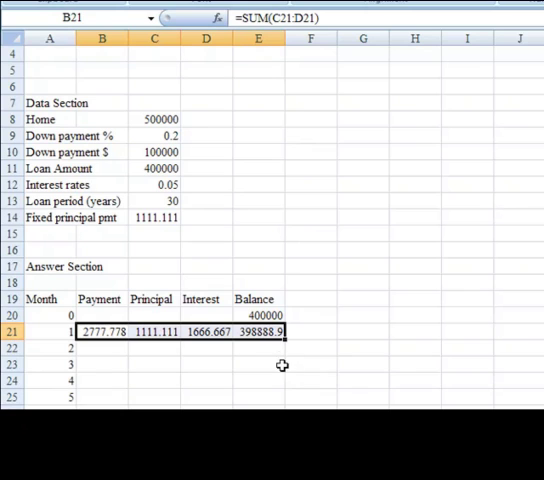
mouse_move(285, 334)
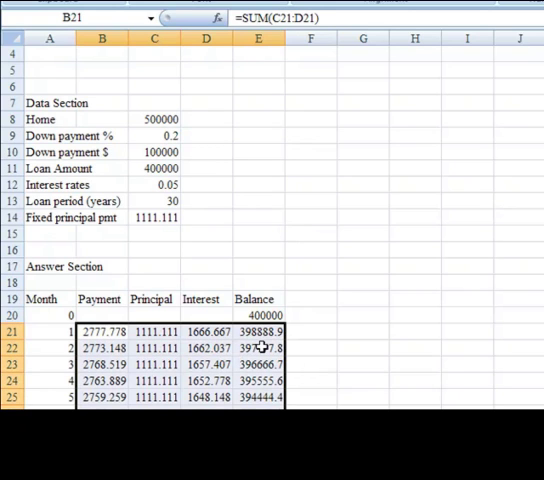
- Copy the B21:E21 month 1 formulas down the schedule and check the falling balances
left_click(257, 331)
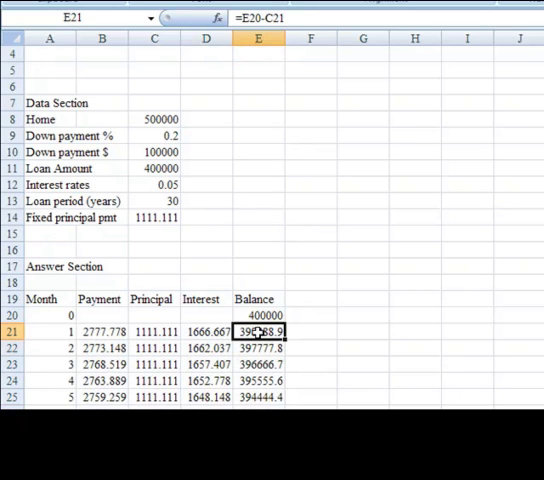
scroll("down", 3)
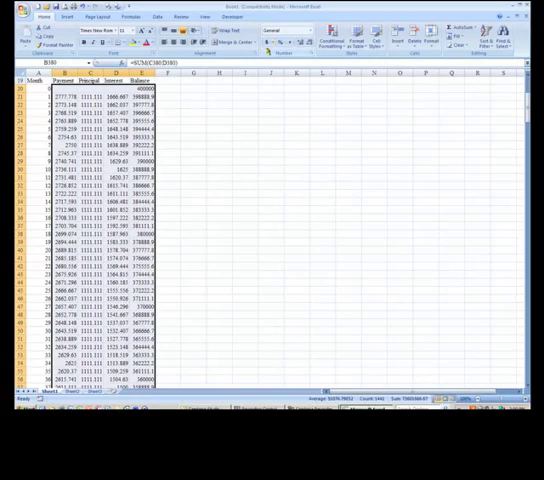
mouse_move(417, 42)
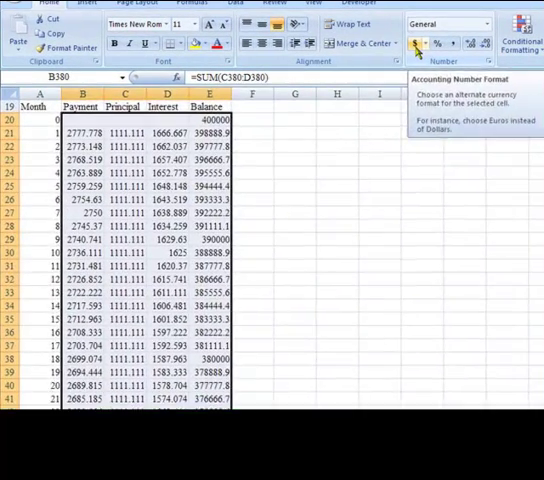
- Apply Accounting currency format to the schedule values in B20:E380
left_click(418, 43)
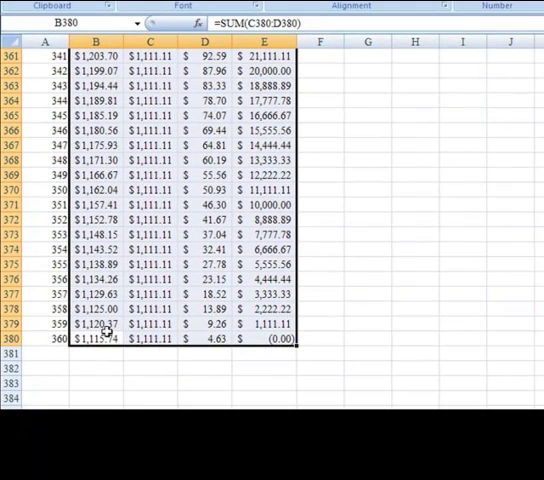
mouse_move(218, 353)
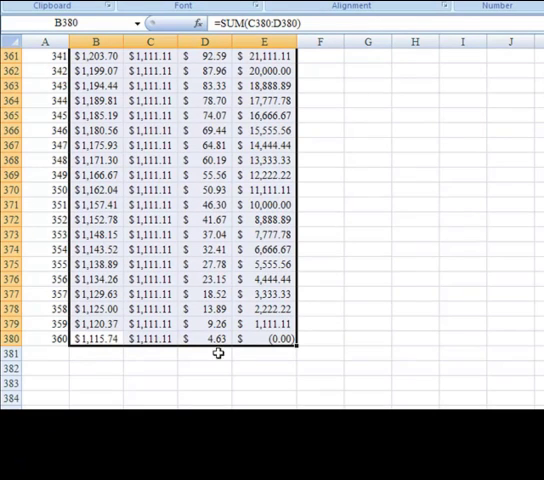
mouse_move(293, 345)
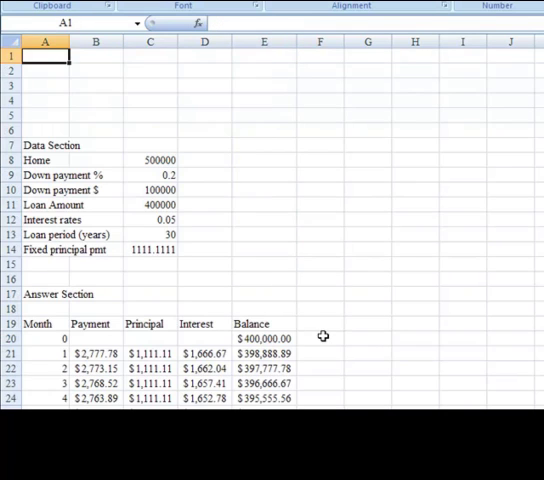
- Review the Loan period label, the month 0 row and the starting balance formula
left_click(45, 234)
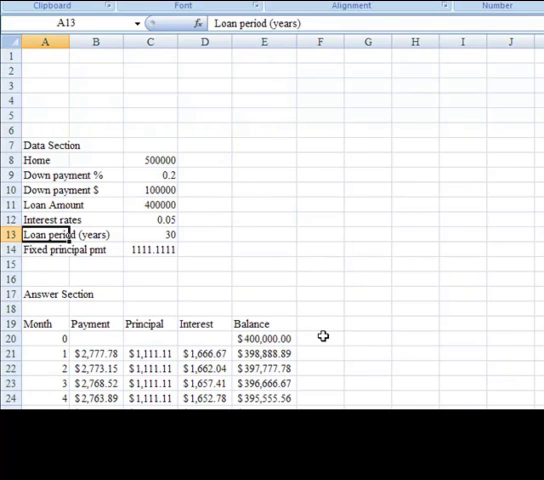
left_click(46, 338)
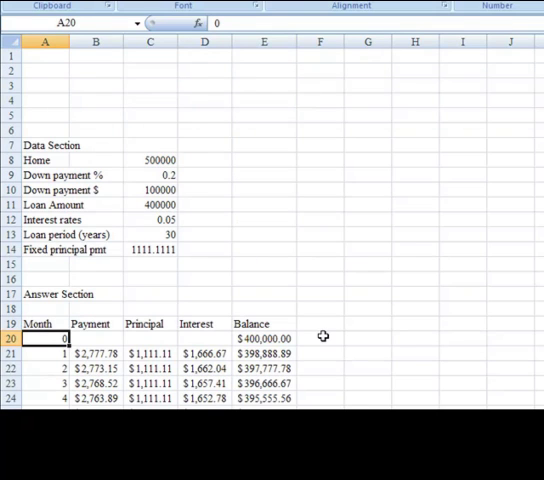
left_click(96, 338)
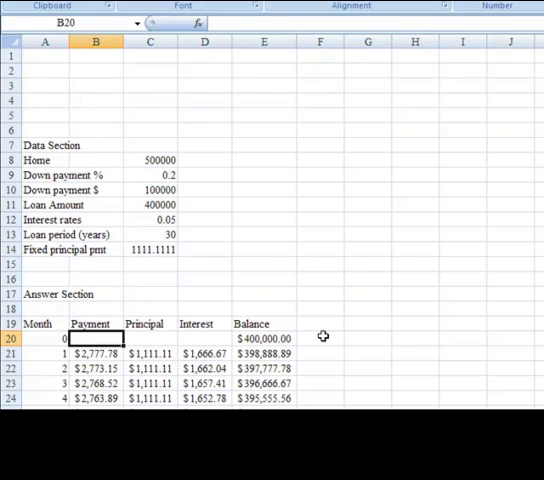
left_click(263, 338)
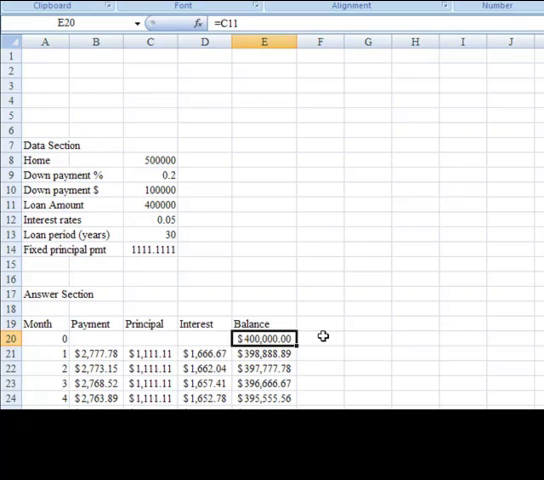
- Change the down payment in C9 to 0.1 so month 1 recalculates to $3,125.00
left_click(149, 189)
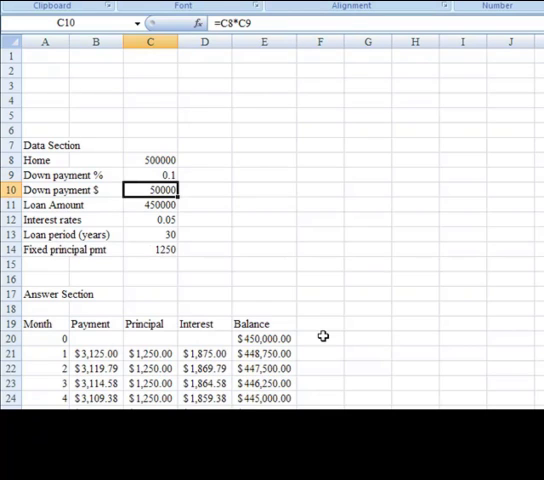
left_click(264, 353)
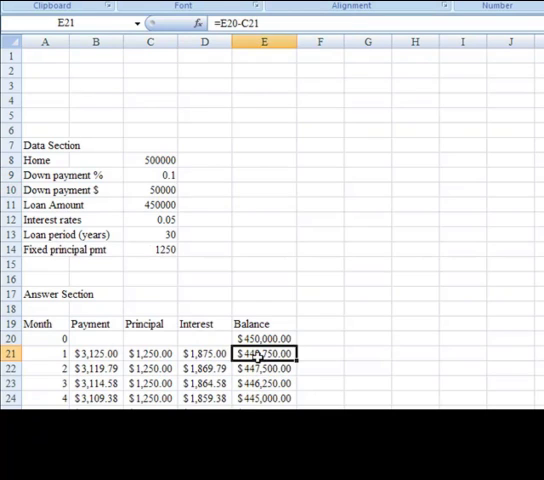
scroll("down", 3)
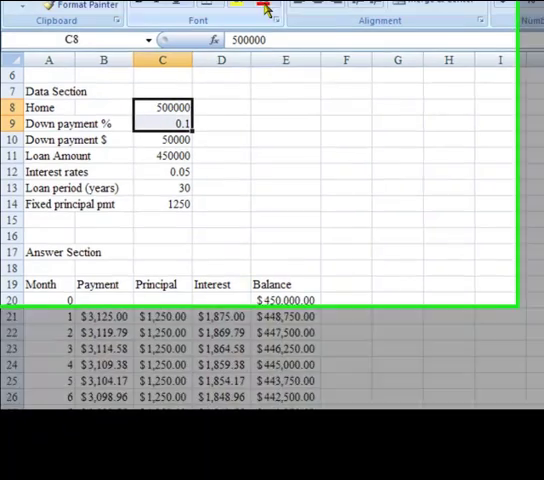
- Shade the home price, down payment, interest rate and loan period cells light green
left_click(262, 88)
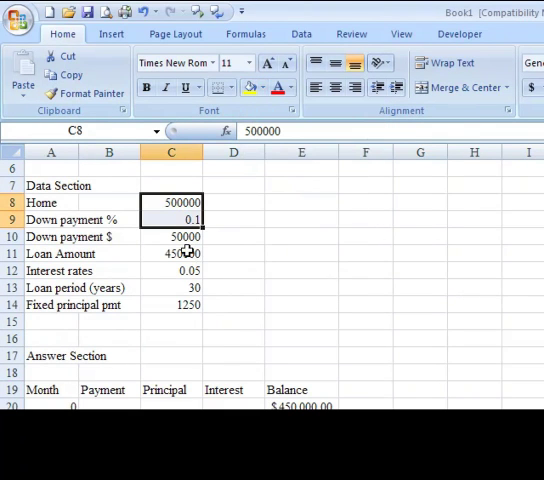
mouse_move(189, 252)
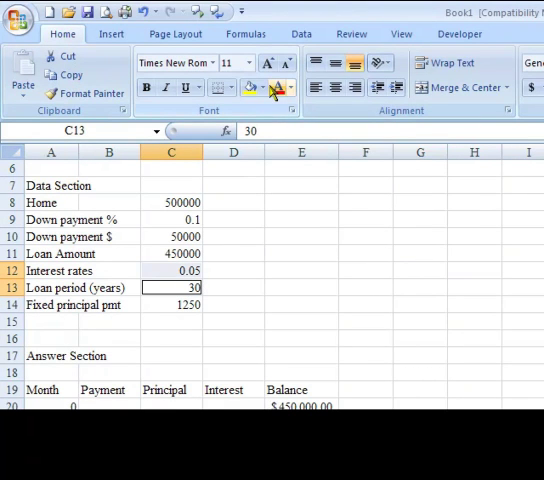
left_click(262, 88)
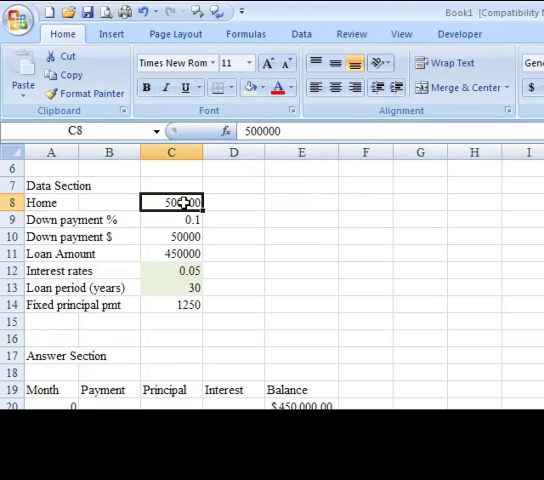
left_click(171, 219)
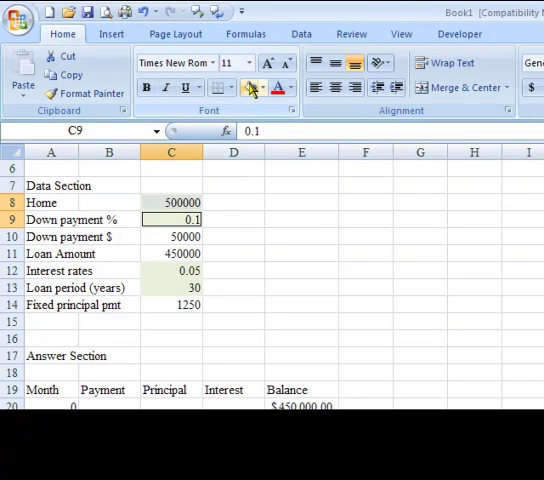
left_click(171, 253)
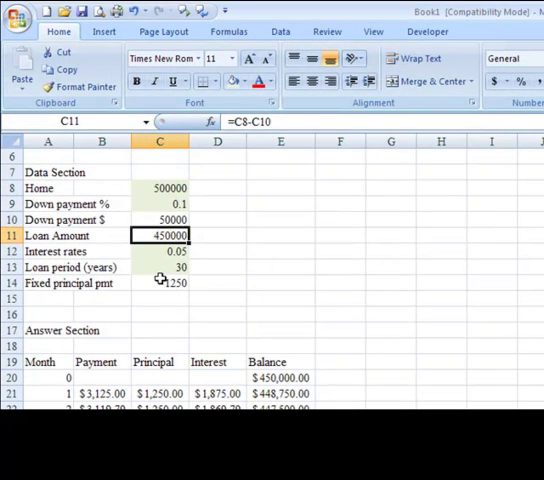
left_click(163, 267)
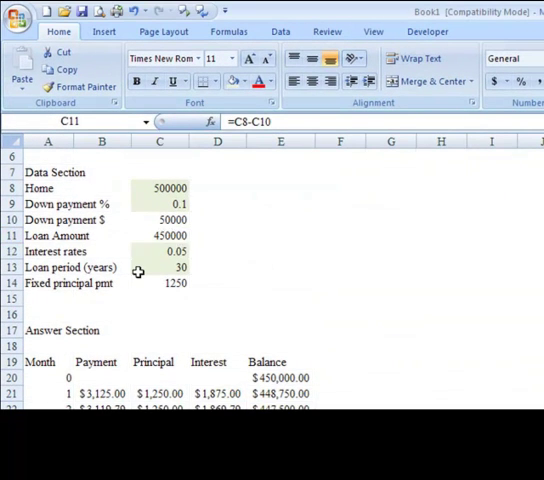
left_click(160, 235)
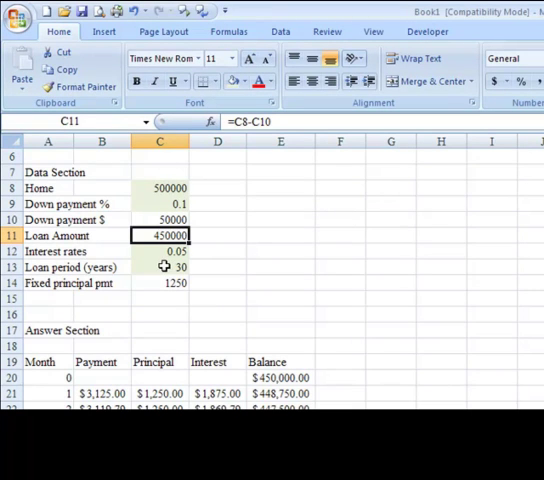